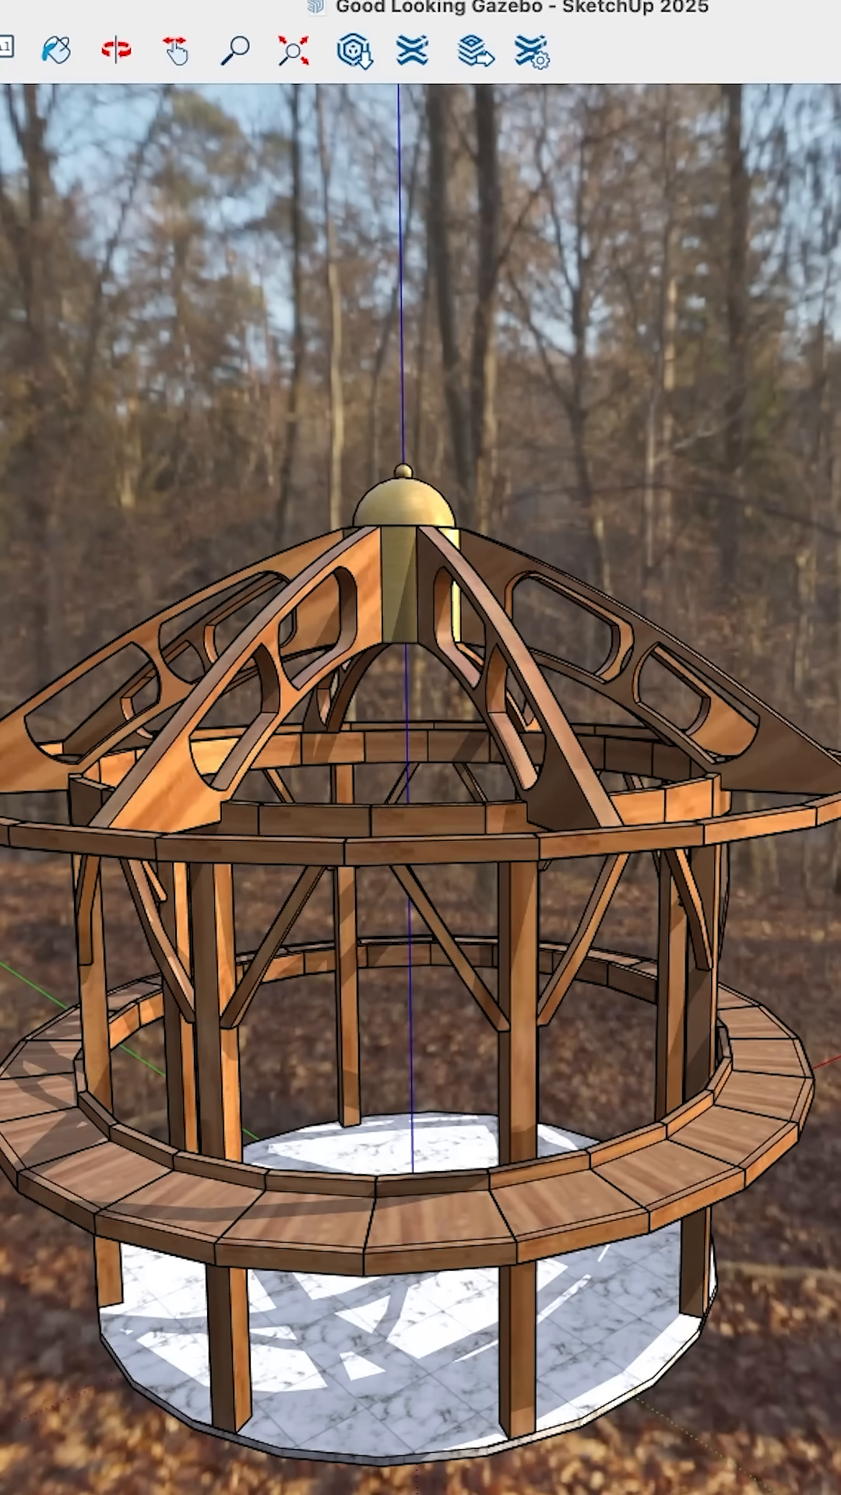
Step: Expand the Environments panel to show the Light Forest 2K IBL environment
left_click(693, 84)
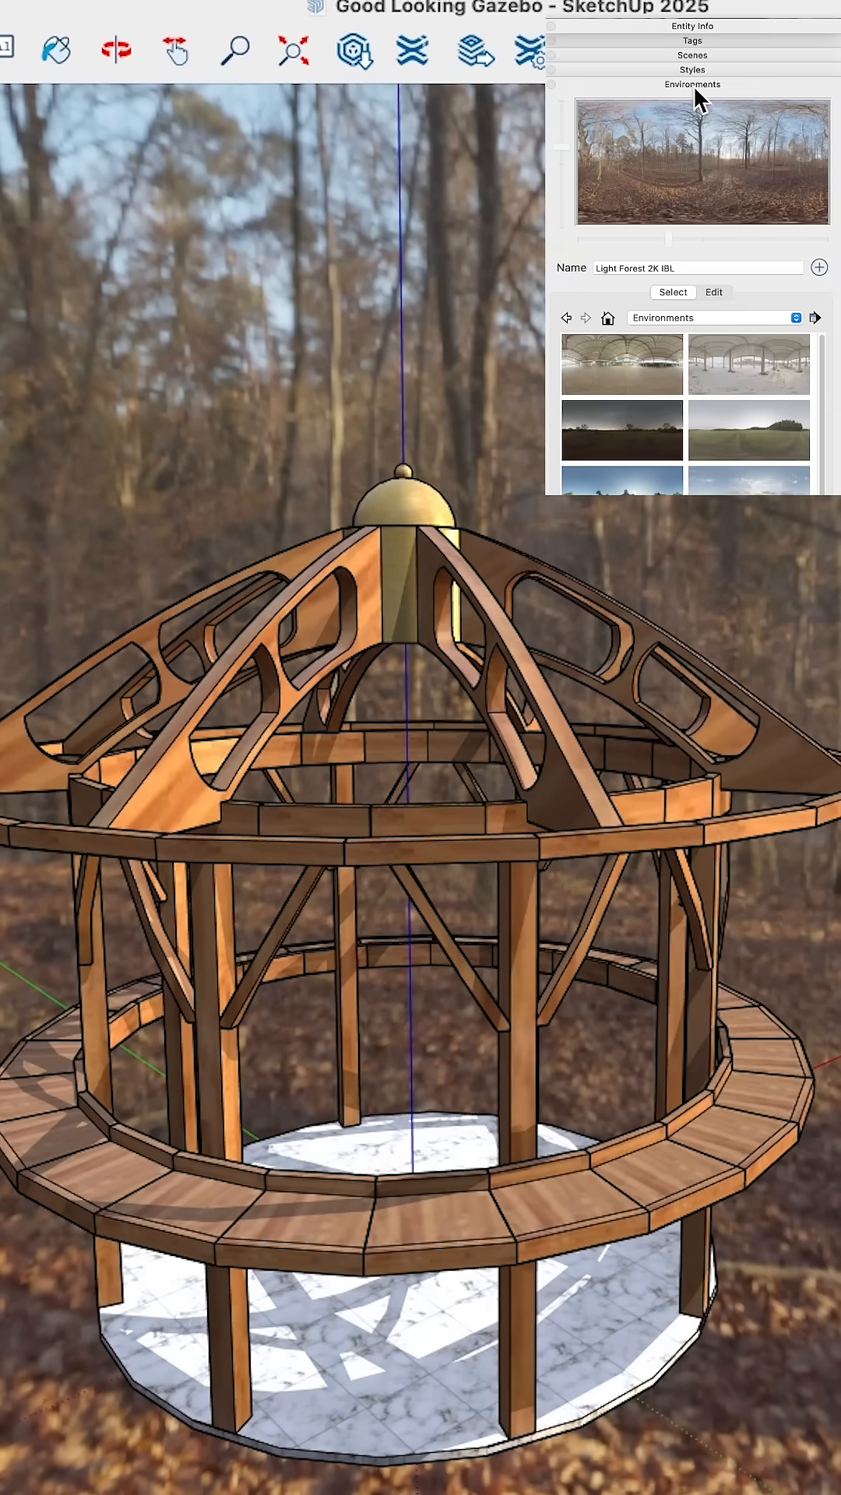
Step: Show the Light Forest 2K editing options for reflections, skydome and exposure
left_click(714, 292)
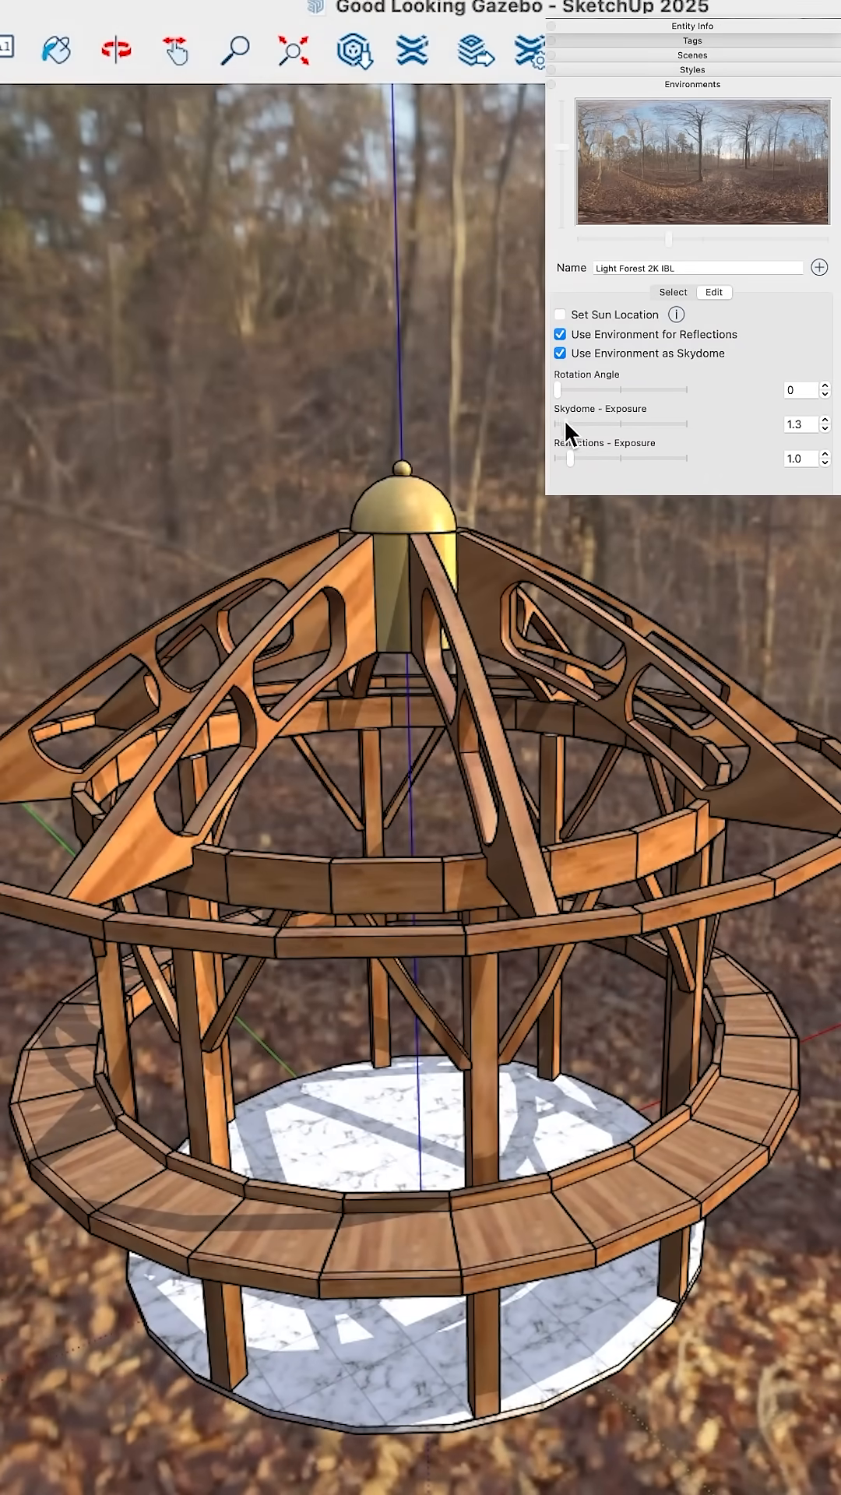
Step: Set skydome exposure to 7.4 and turn off Use Environment as Skydome, keeping reflections
left_click_drag(568, 423, 606, 424)
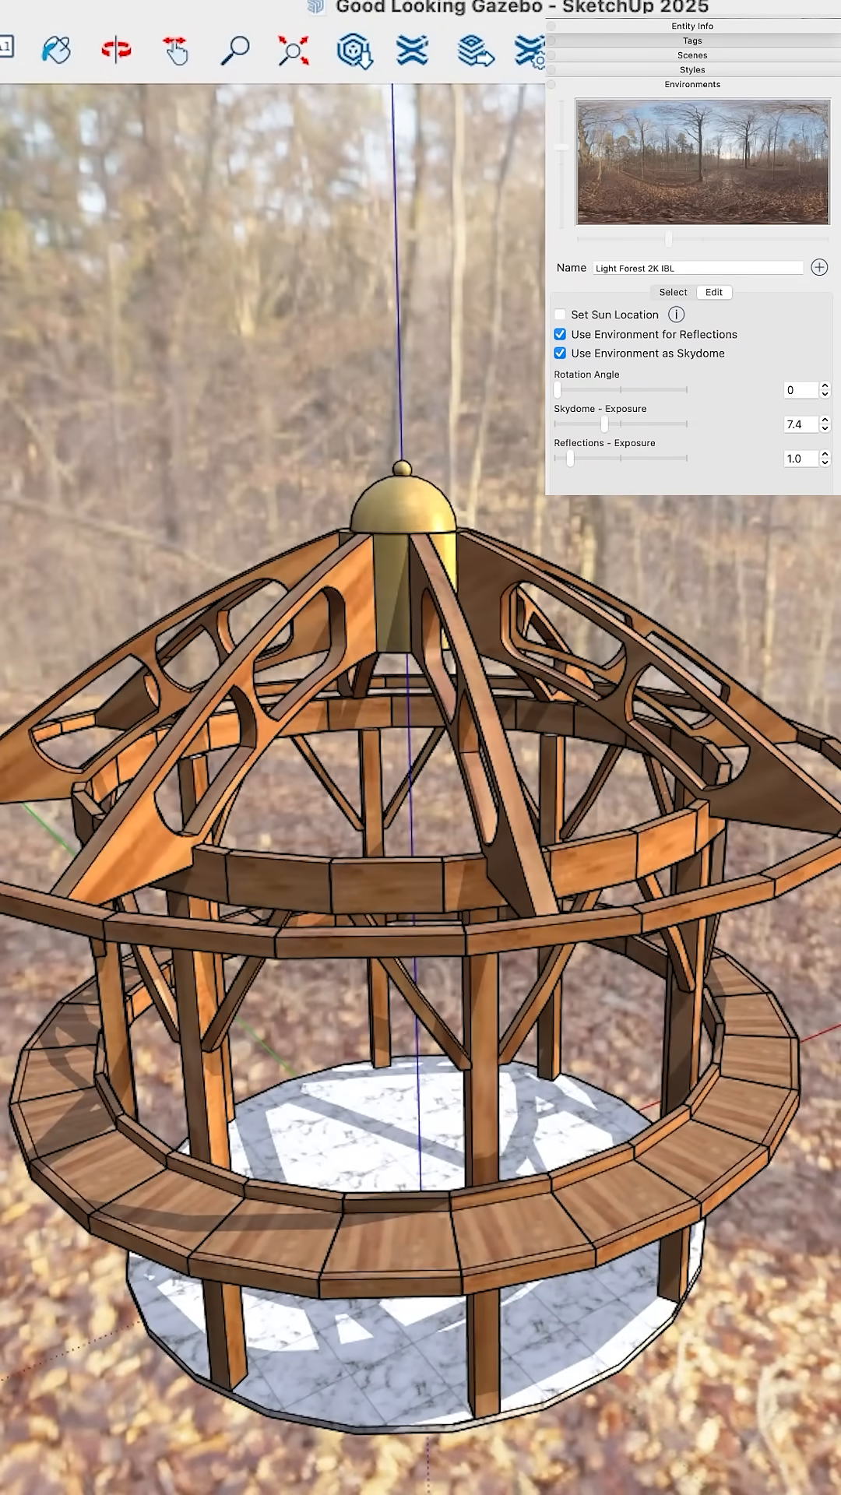
left_click(115, 52)
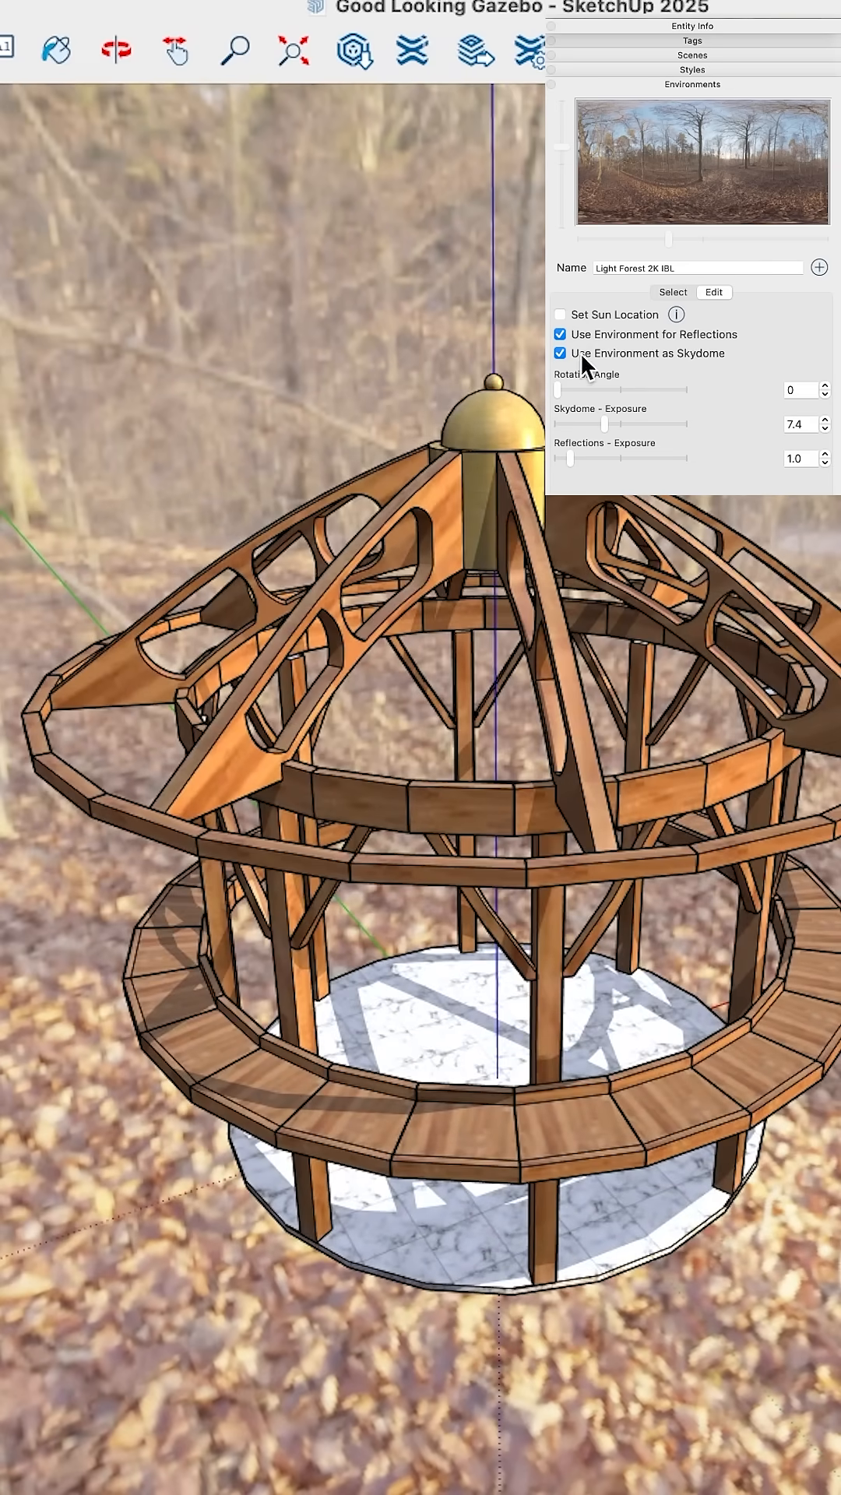
left_click(560, 353)
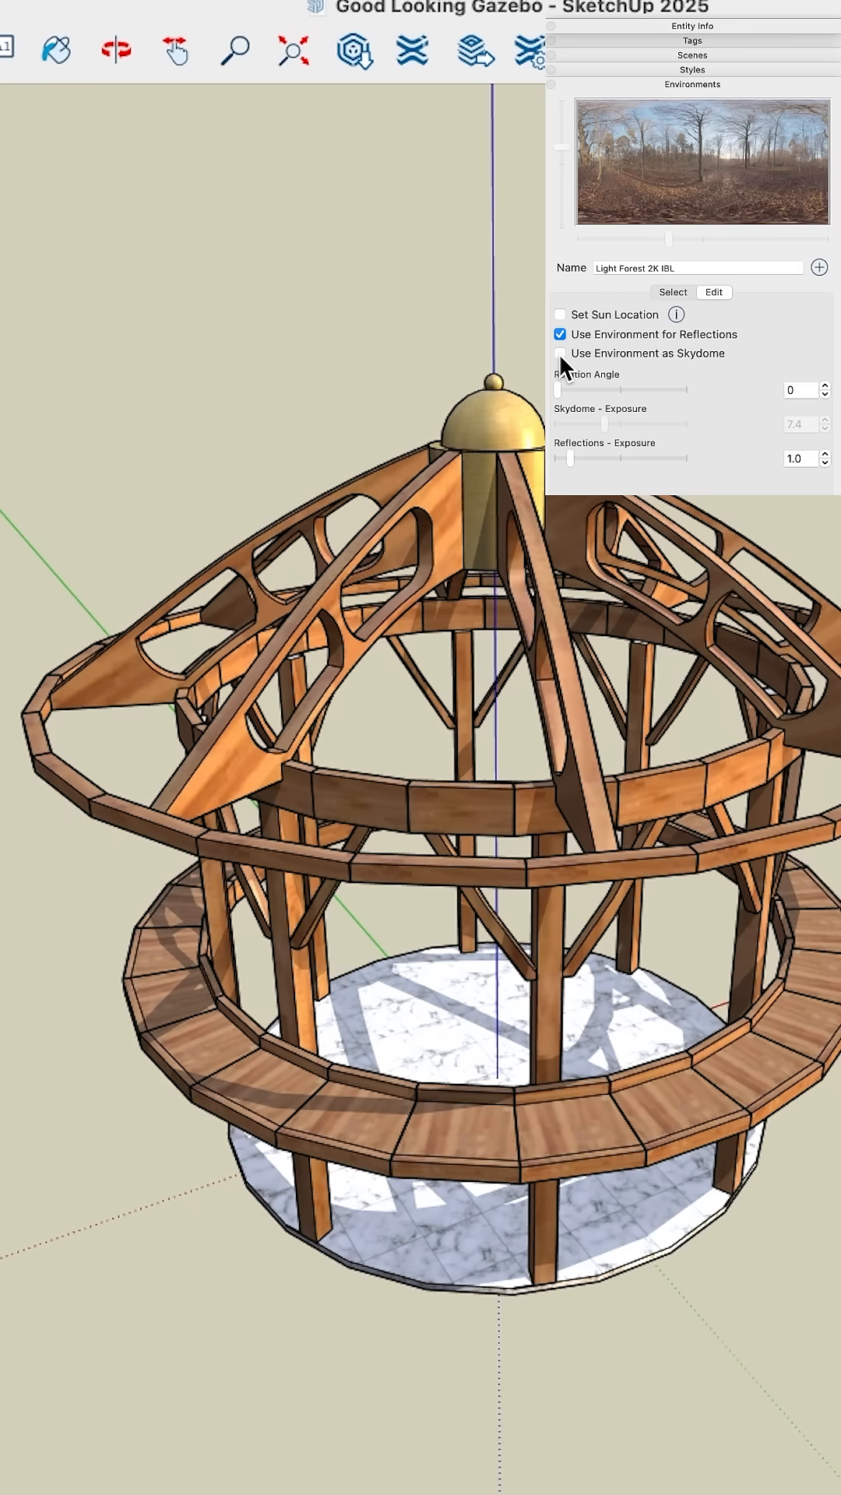